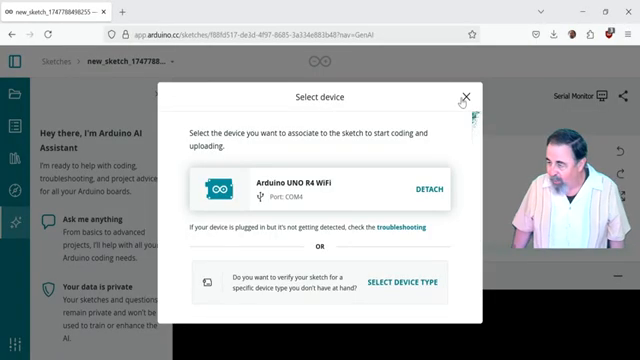
Close the Select device dialog, keeping Arduino UNO R4 WiFi as the board.
{"action": "left_click", "coordinate": [466, 93]}
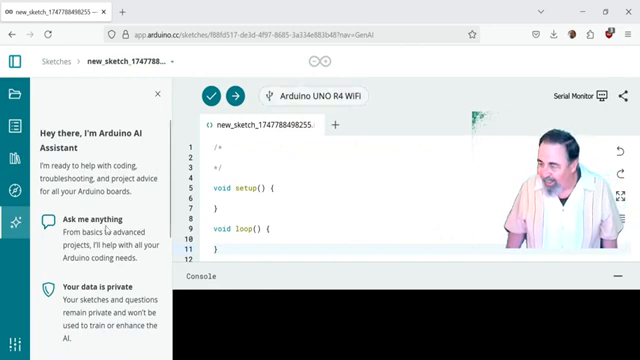
Scroll the AI Assistant welcome panel down to the chat hints and prompt field.
{"action": "scroll", "scroll_direction": "down", "scroll_amount": 3}
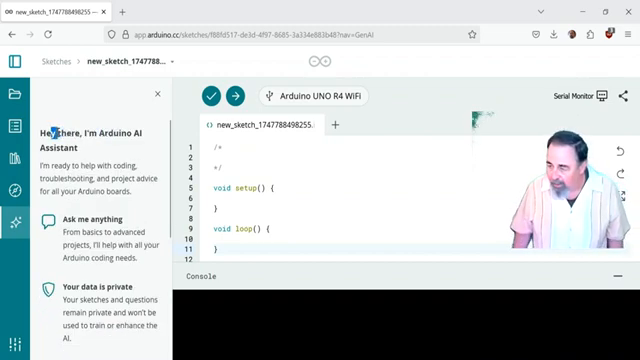
{"action": "scroll", "scroll_direction": "down", "scroll_amount": 3}
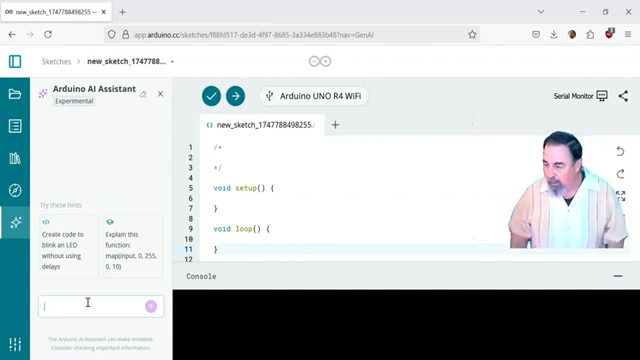
Ask the AI Assistant to create random LED blinking code with a half second delay.
{"action": "type", "text": "crea"}
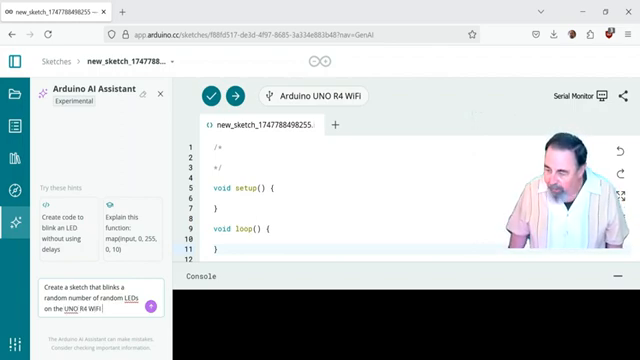
{"action": "type", "text": "with a half second delay"}
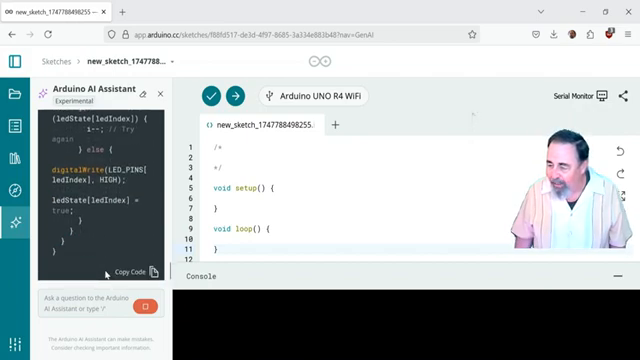
Scroll through the assistant's answer and bring its random LED blinking code into the sketch.
{"action": "scroll", "scroll_direction": "down", "scroll_amount": 3}
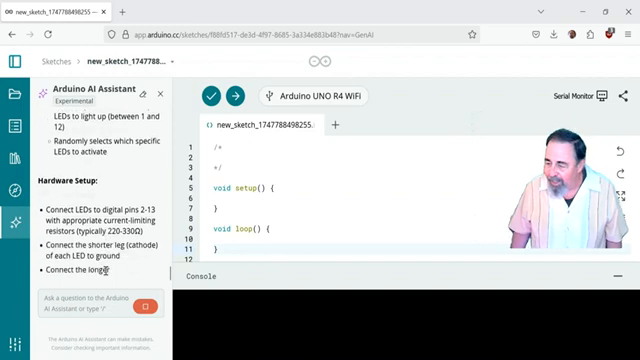
{"action": "scroll", "scroll_direction": "down", "scroll_amount": 3}
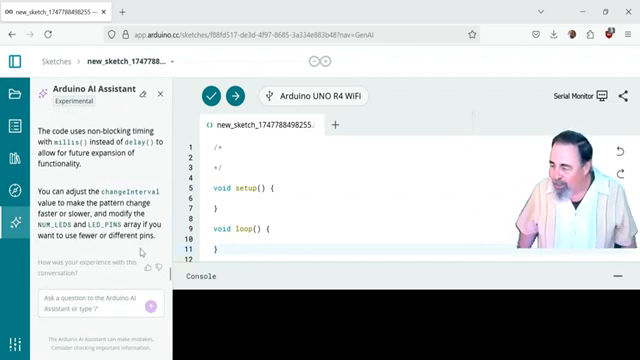
{"action": "scroll", "scroll_direction": "down", "scroll_amount": 3}
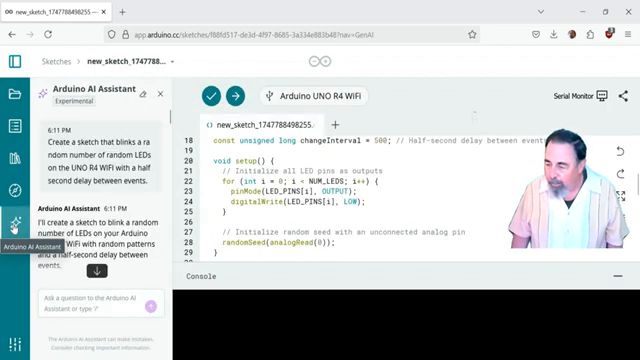
Request a built-in LED matrix version from the AI Assistant and scroll its answer.
{"action": "left_click", "coordinate": [100, 298]}
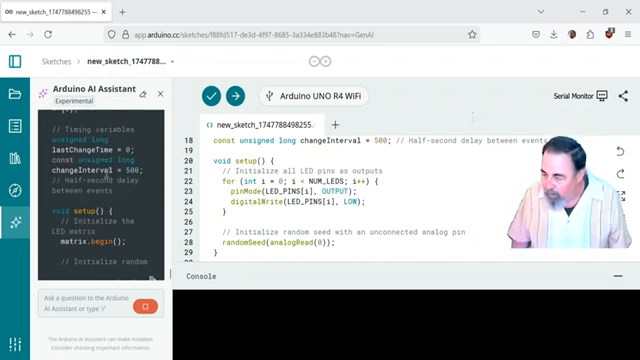
{"action": "scroll", "scroll_direction": "down", "scroll_amount": 3}
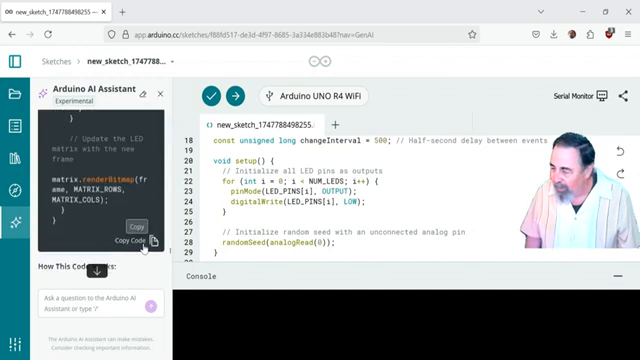
Copy the LED matrix code into the sketch and scroll to review it.
{"action": "left_click", "coordinate": [130, 228]}
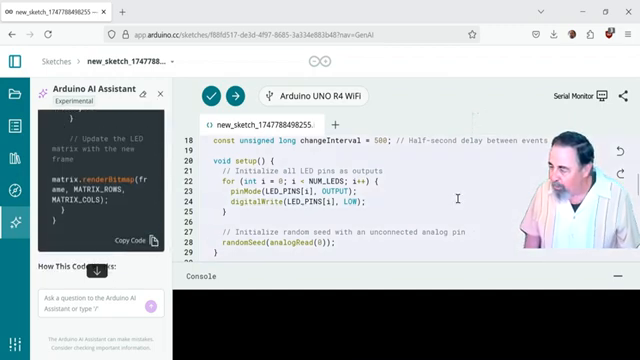
{"action": "scroll", "scroll_direction": "down", "scroll_amount": 3}
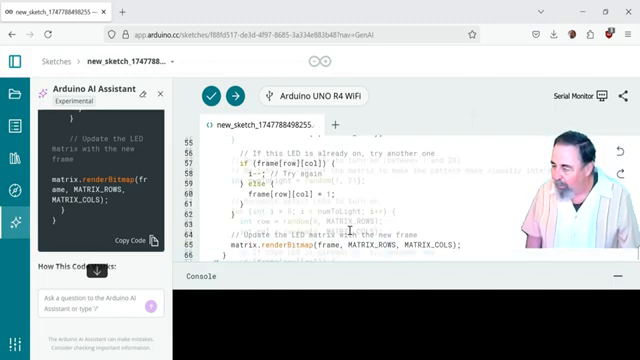
{"action": "scroll", "scroll_direction": "up", "scroll_amount": 3}
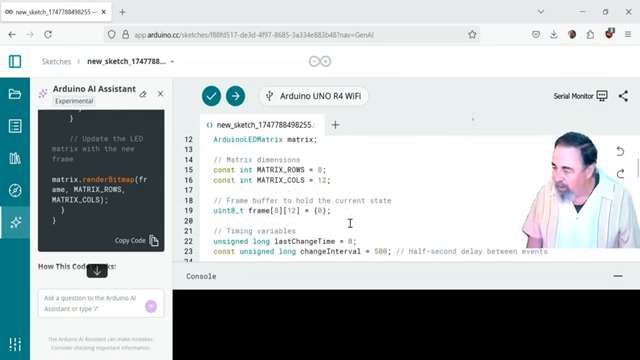